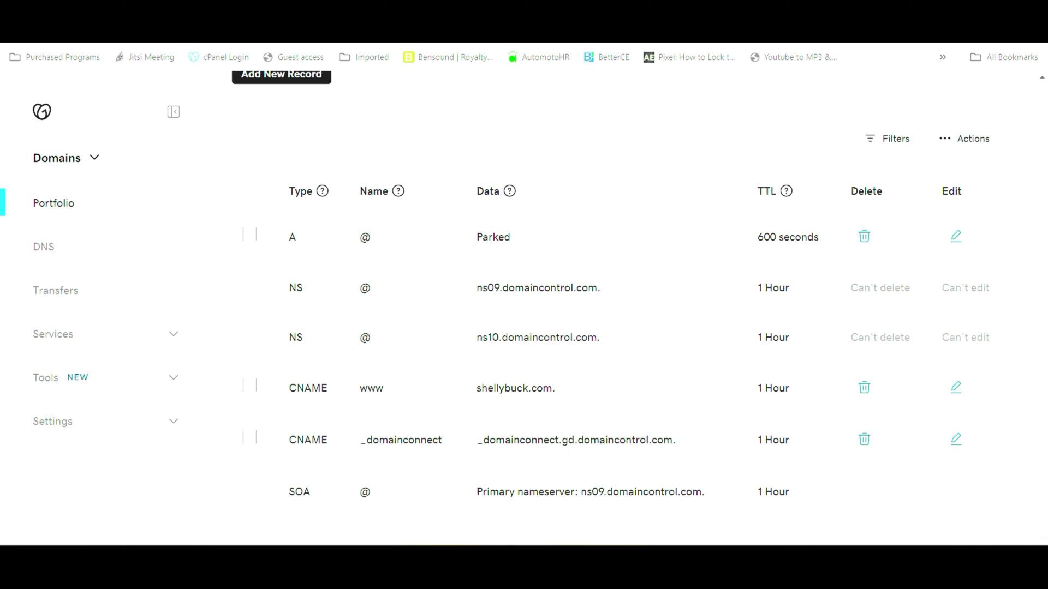
# - Change the root A record's value from Parked to 45.55.72.95 and save it
pyautogui.click(955, 236)
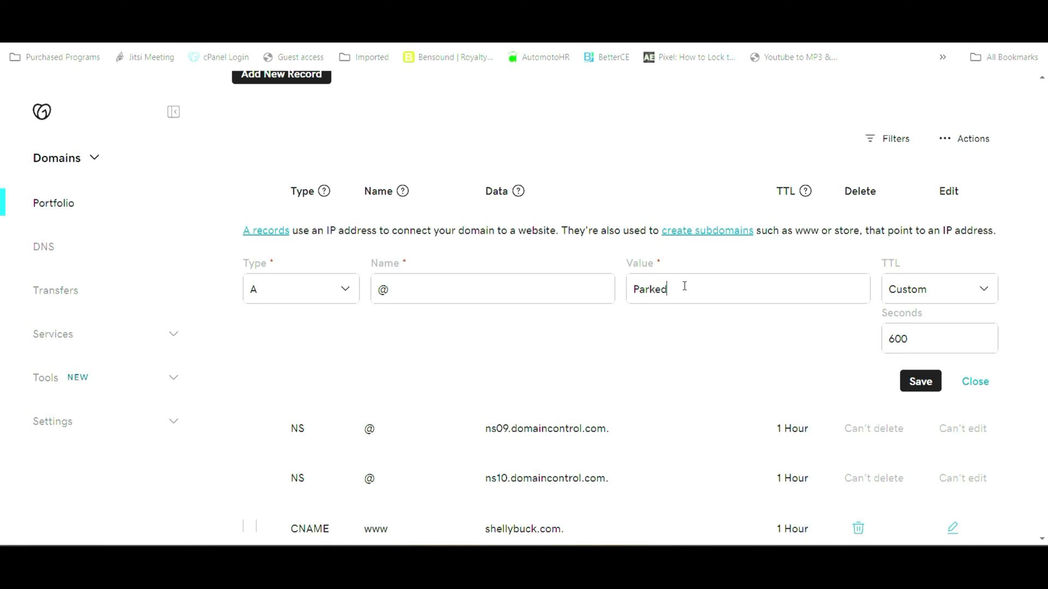
pyautogui.write('45.55.72.95')
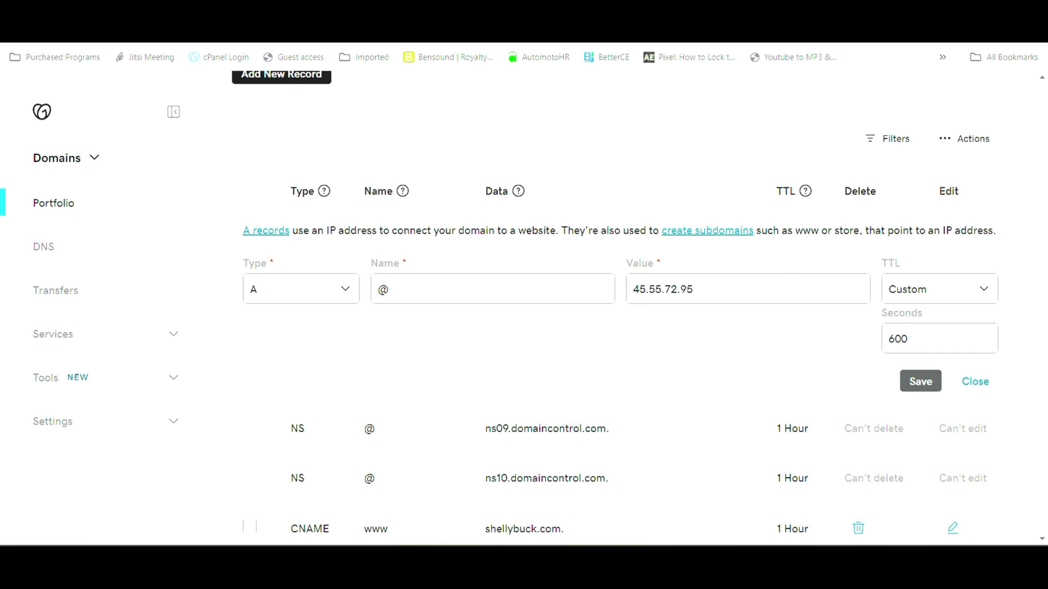
pyautogui.click(920, 381)
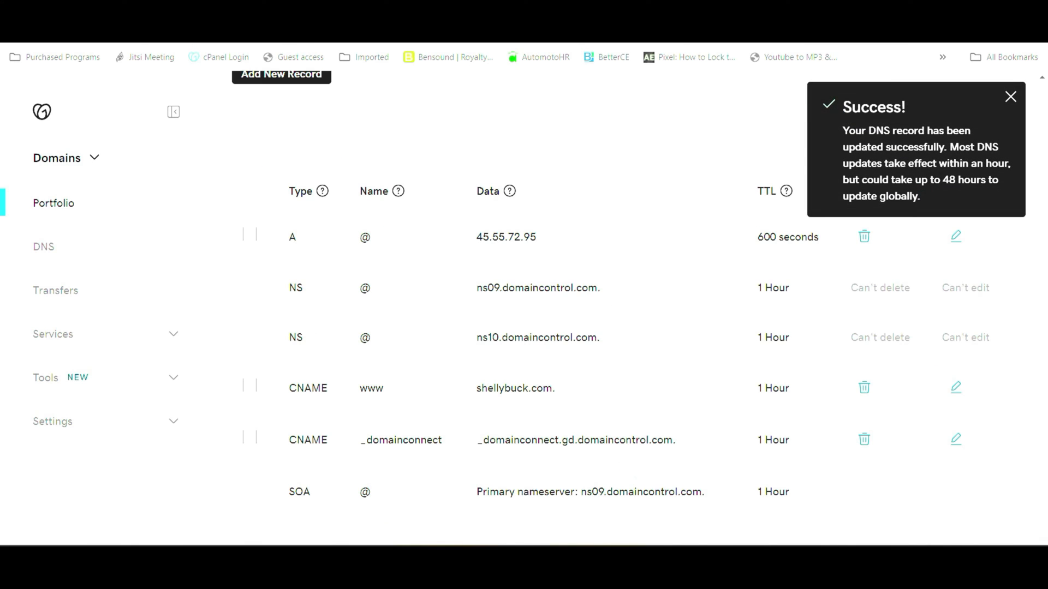
# - Dismiss the success notice and add a new TXT record named _redirect
pyautogui.click(1011, 96)
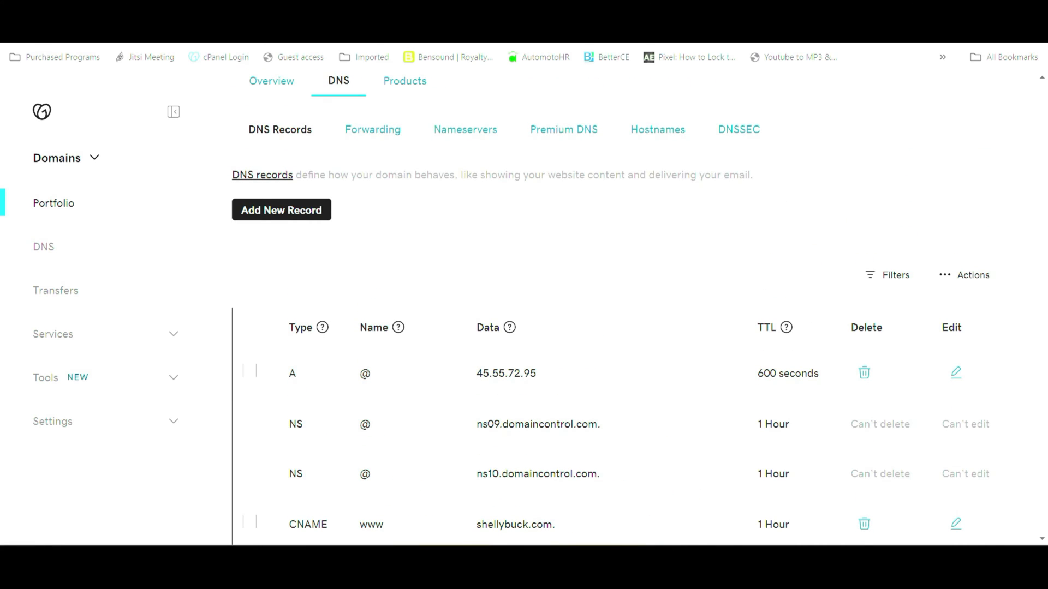
pyautogui.click(280, 209)
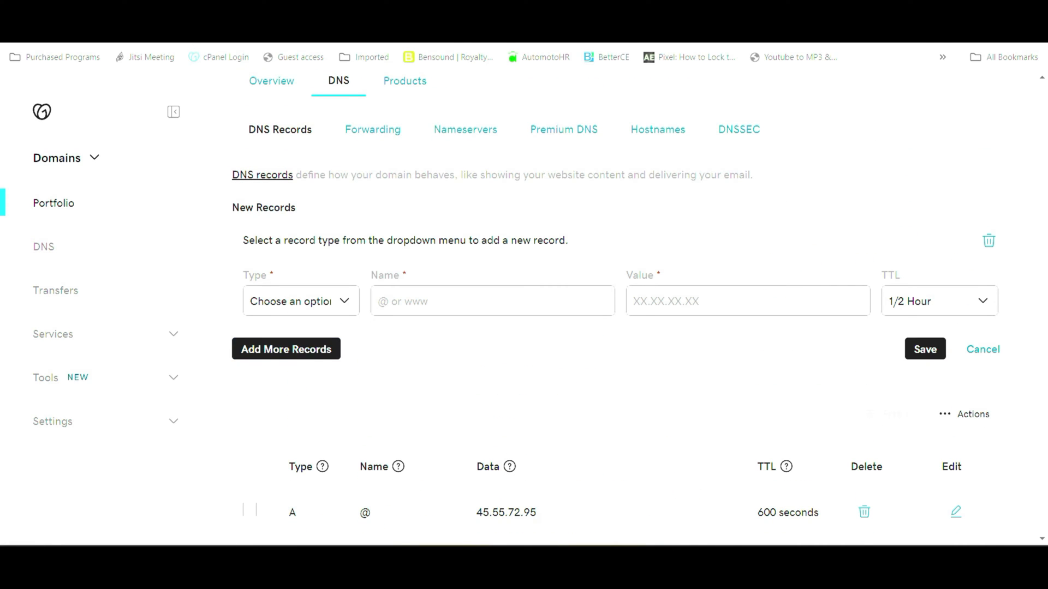
pyautogui.click(300, 300)
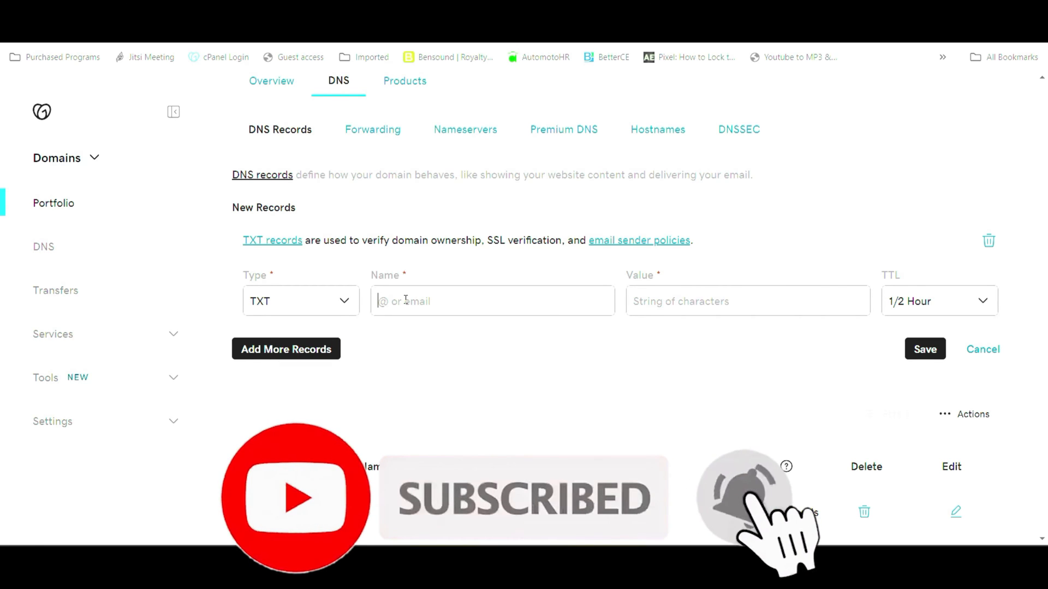
pyautogui.click(492, 301)
pyautogui.write('_')
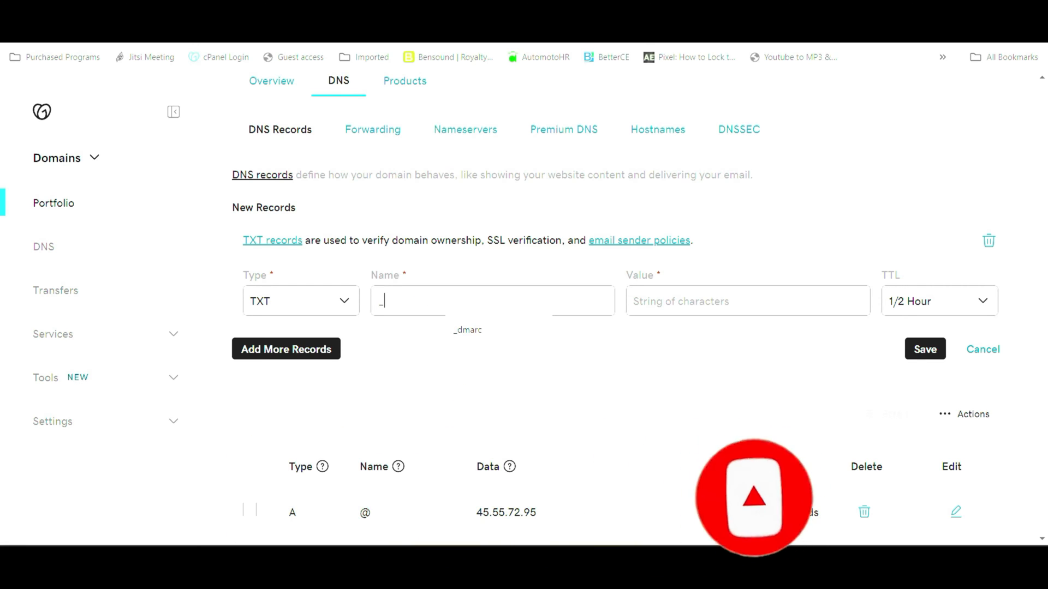
pyautogui.write('red')
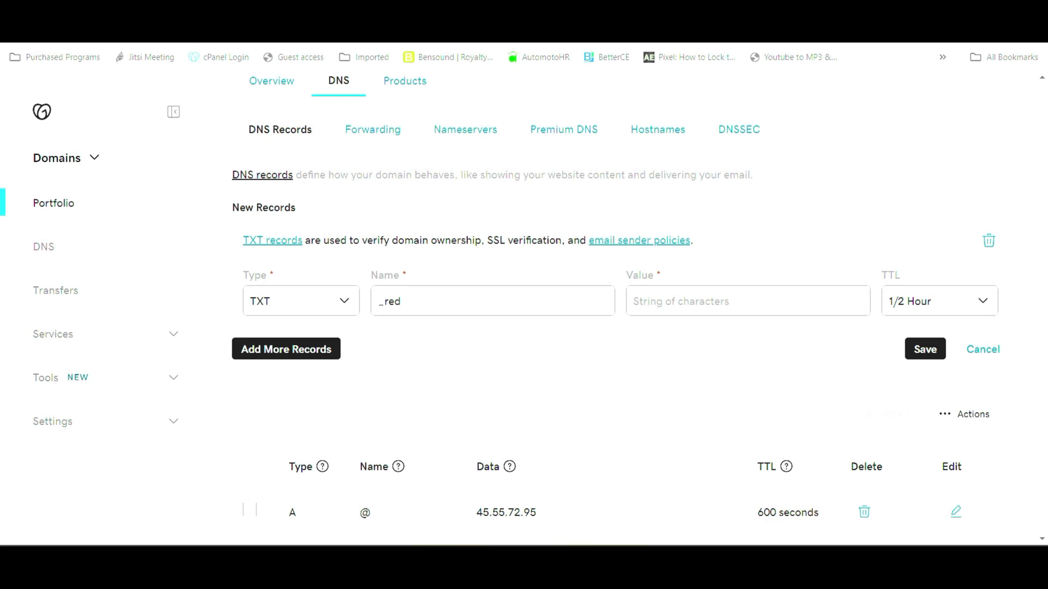
pyautogui.write('ire')
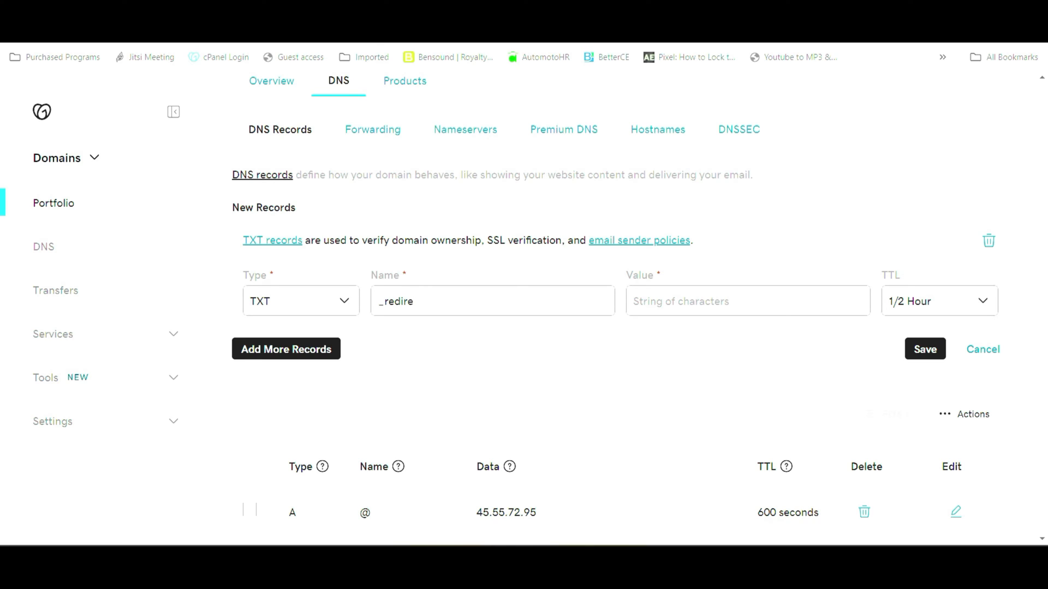
pyautogui.write('ct')
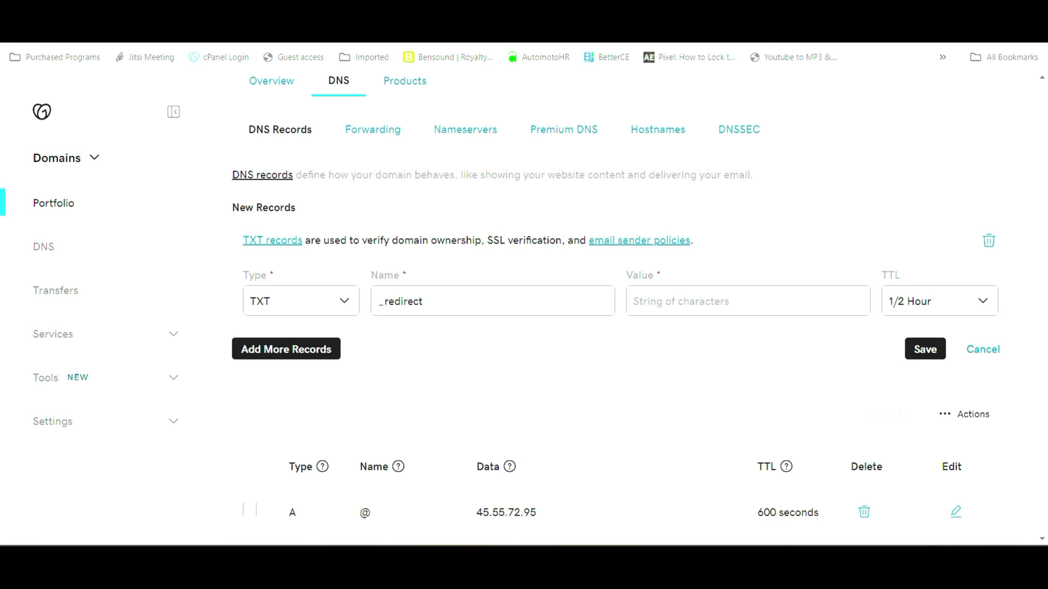
# - Enter 'Redirects from /* to' as the TXT record's value
pyautogui.write('R')
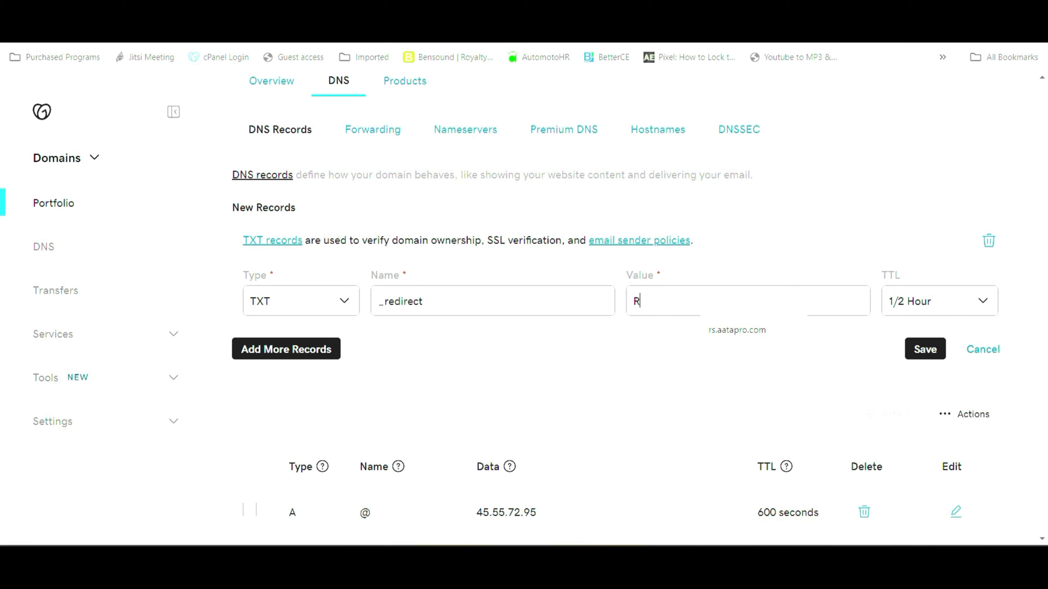
pyautogui.write('edirects from')
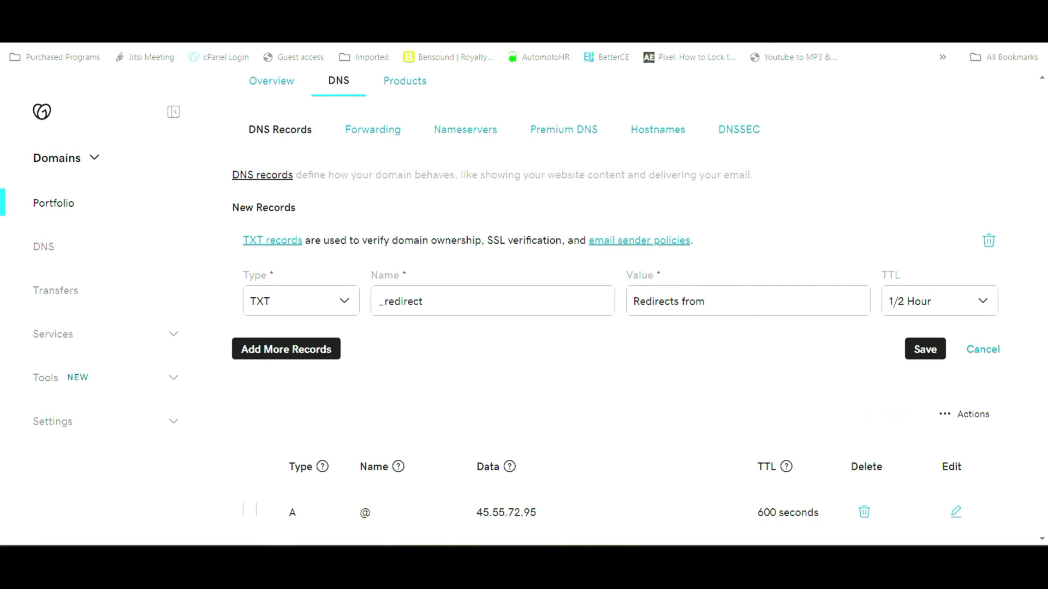
pyautogui.write('/*')
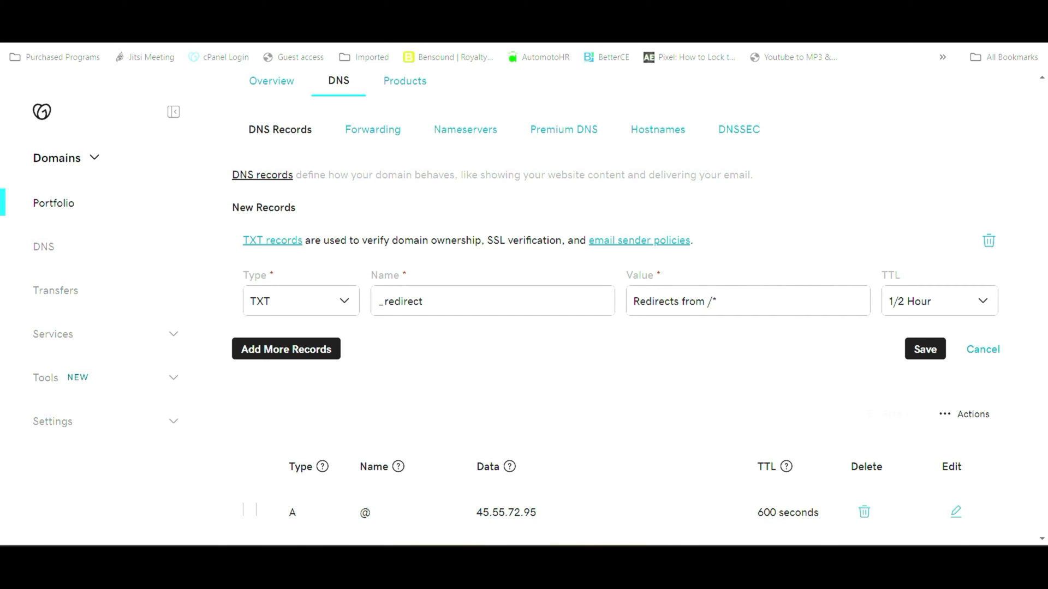
pyautogui.write('t')
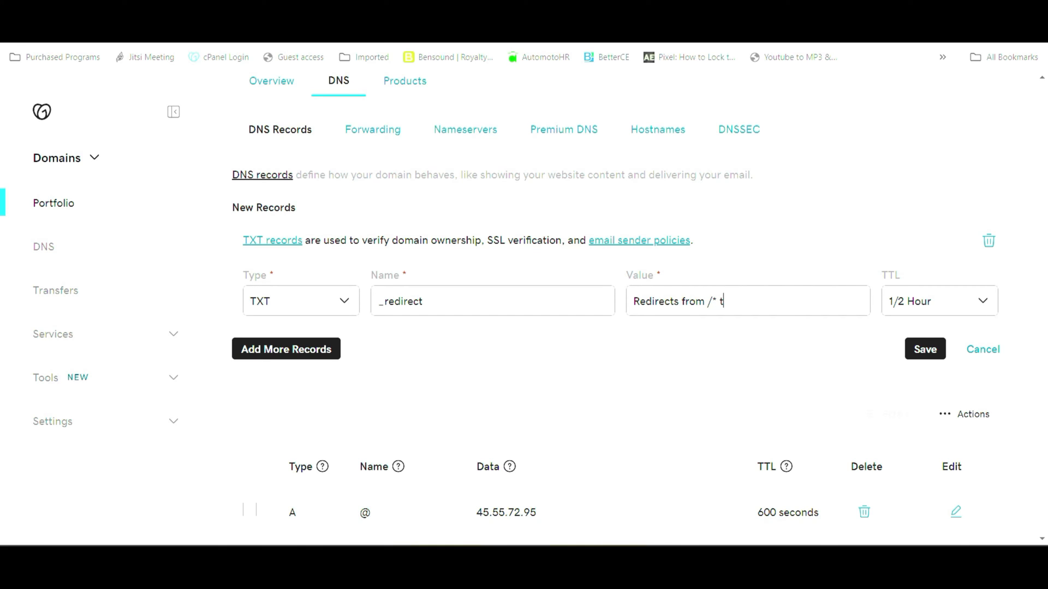
pyautogui.write('o')
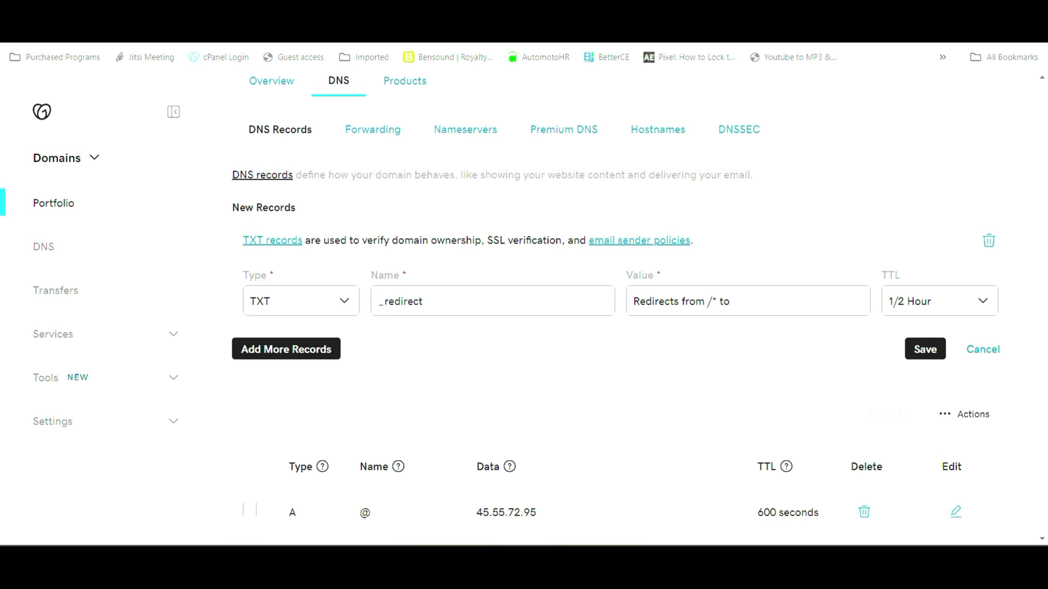
pyautogui.click(735, 300)
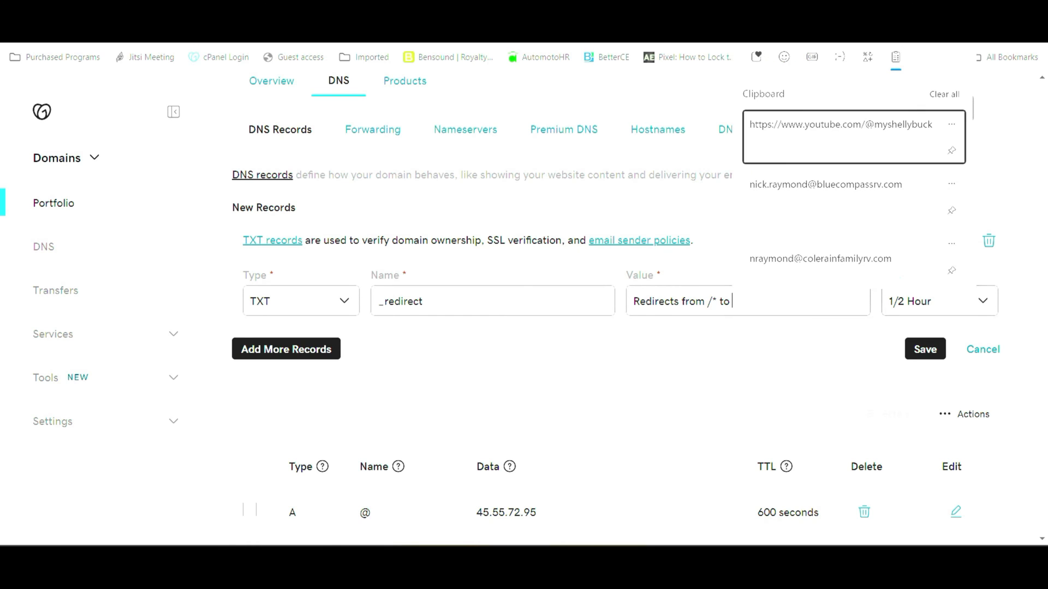
pyautogui.click(270, 55)
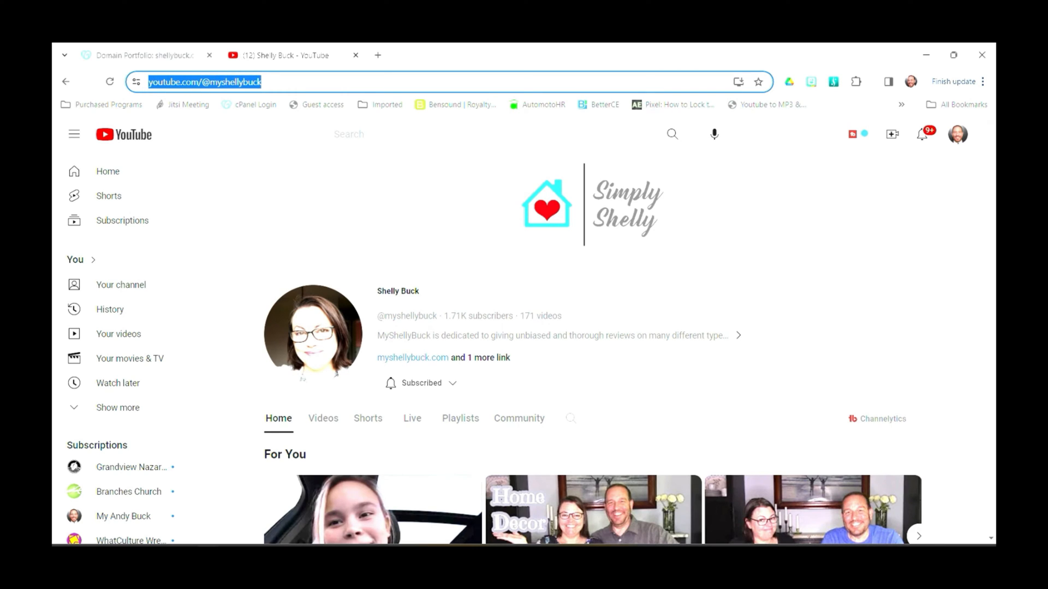
pyautogui.rightClick(203, 81)
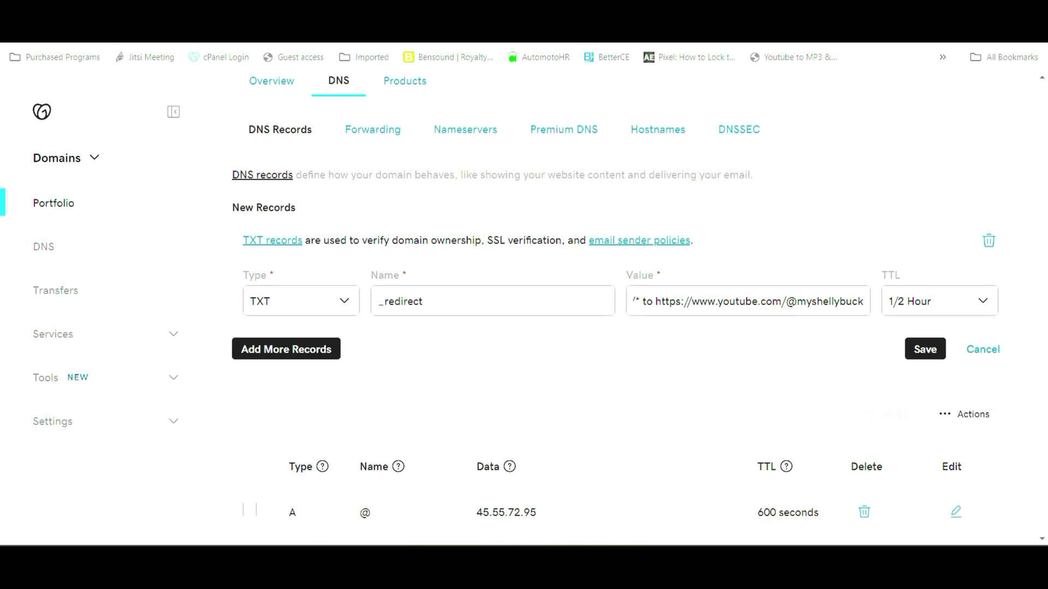
# - Save the _redirect TXT record, then scroll down to the www CNAME record and edit it
pyautogui.click(925, 348)
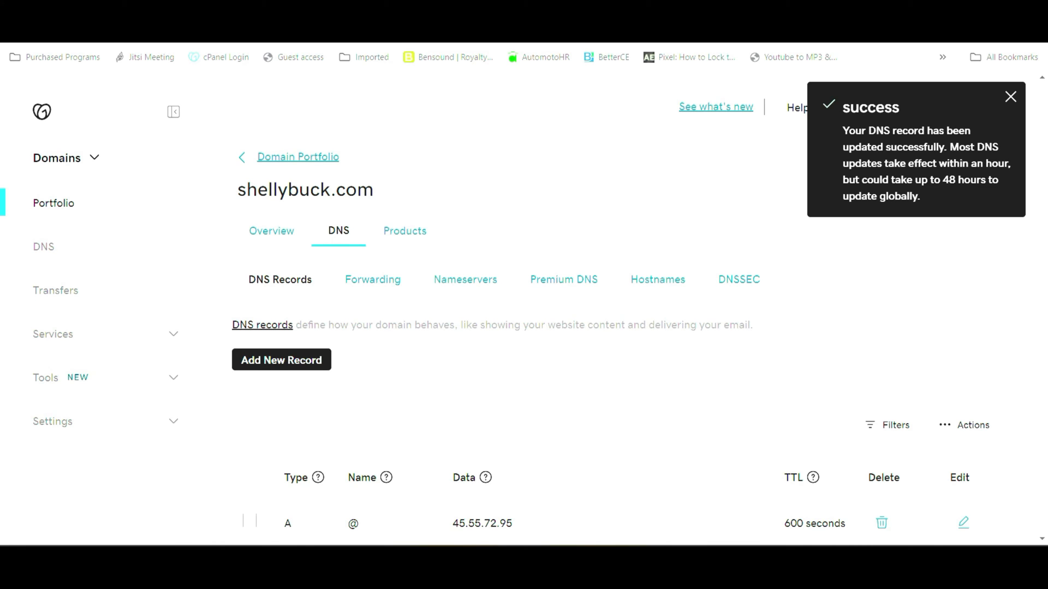
pyautogui.scroll(-3)
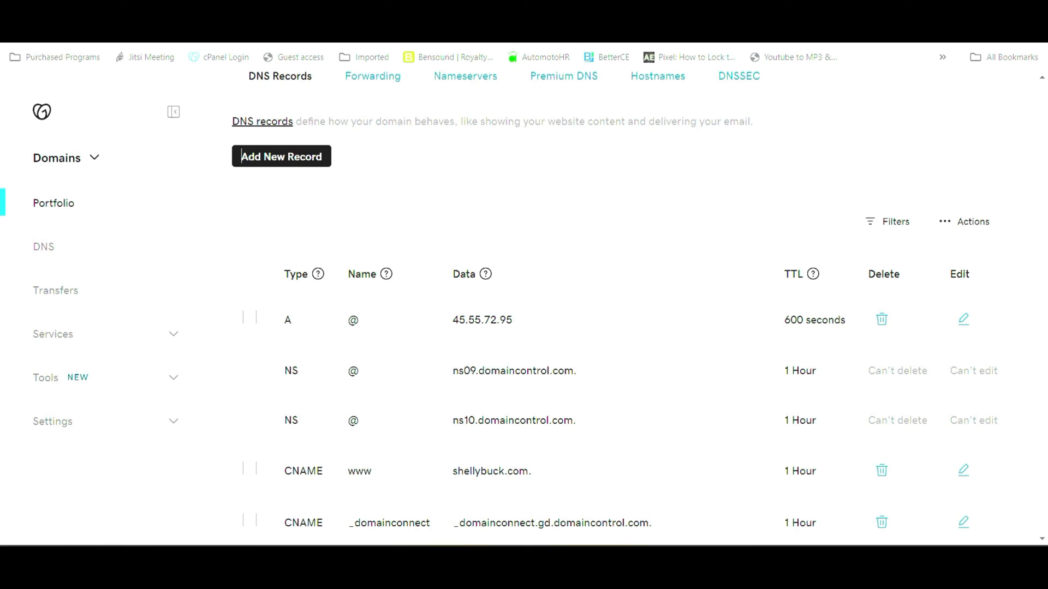
pyautogui.scroll(-3)
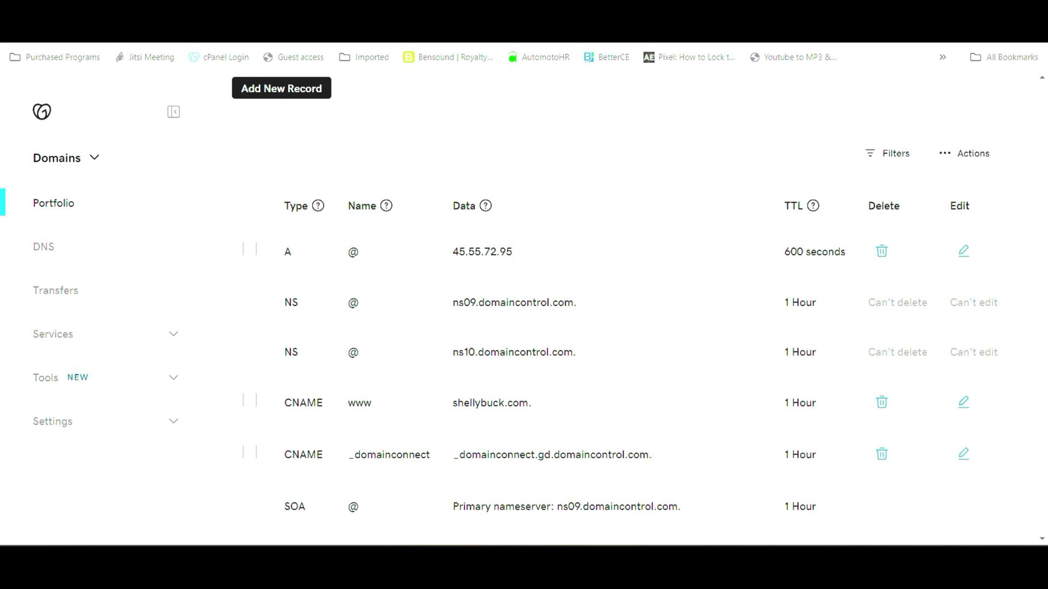
pyautogui.click(964, 402)
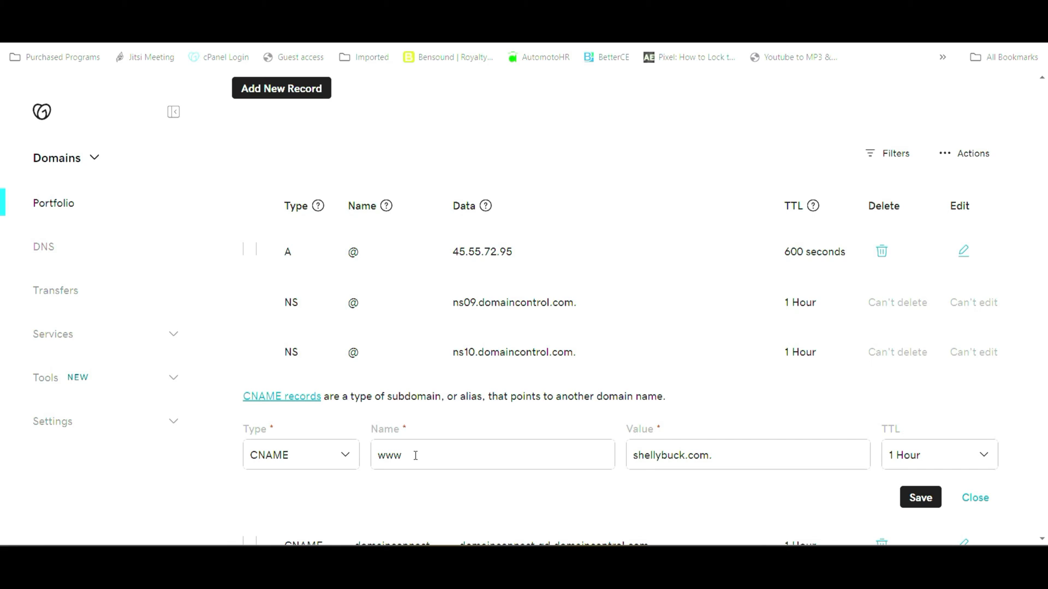
pyautogui.moveTo(574, 455)
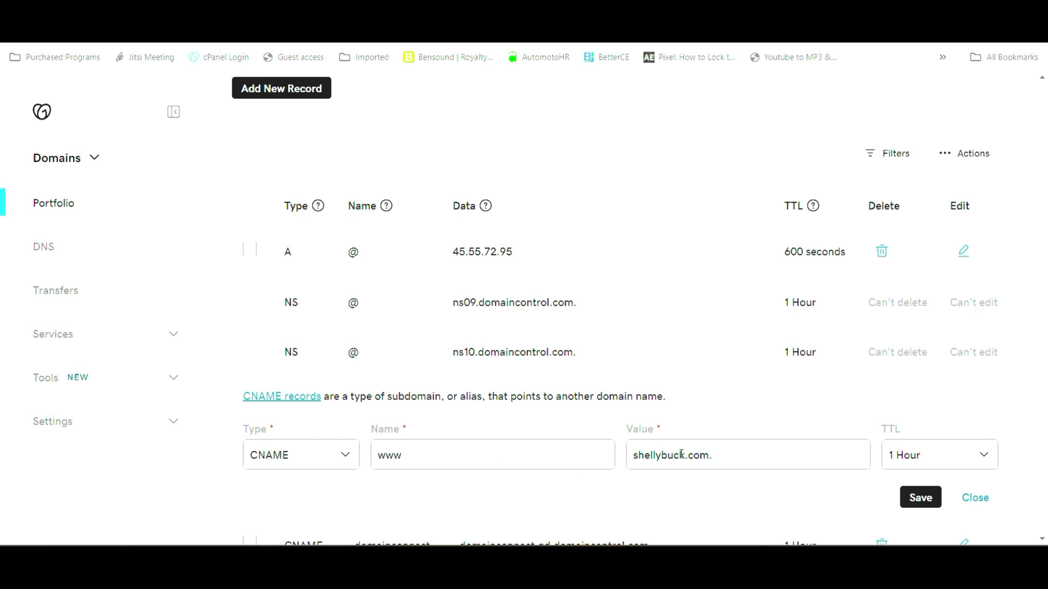
# - Replace the www CNAME value with alias.redirect.name and save
pyautogui.write('alias.')
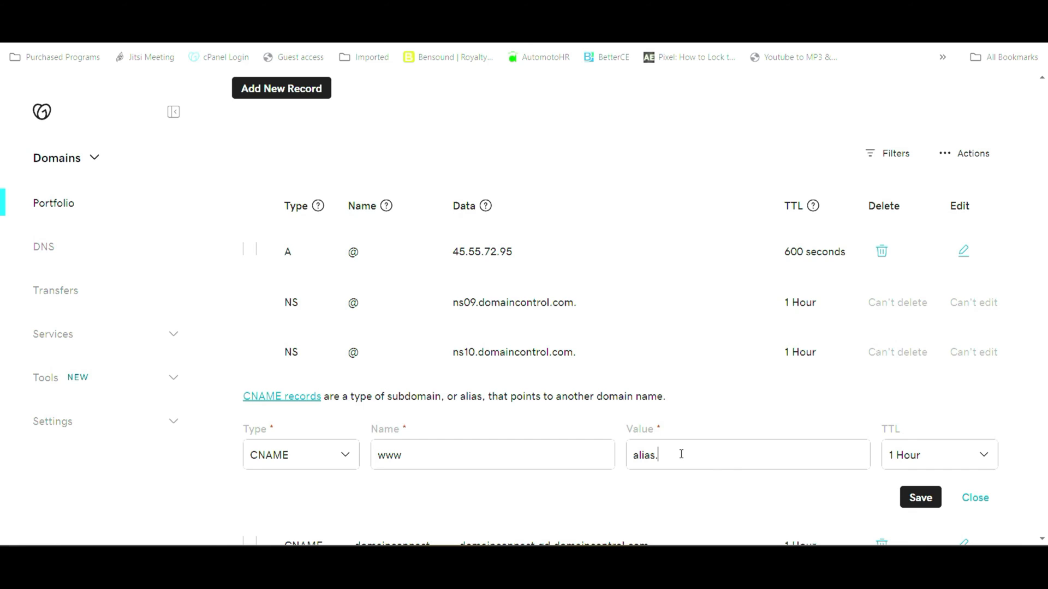
pyautogui.write('redirect.')
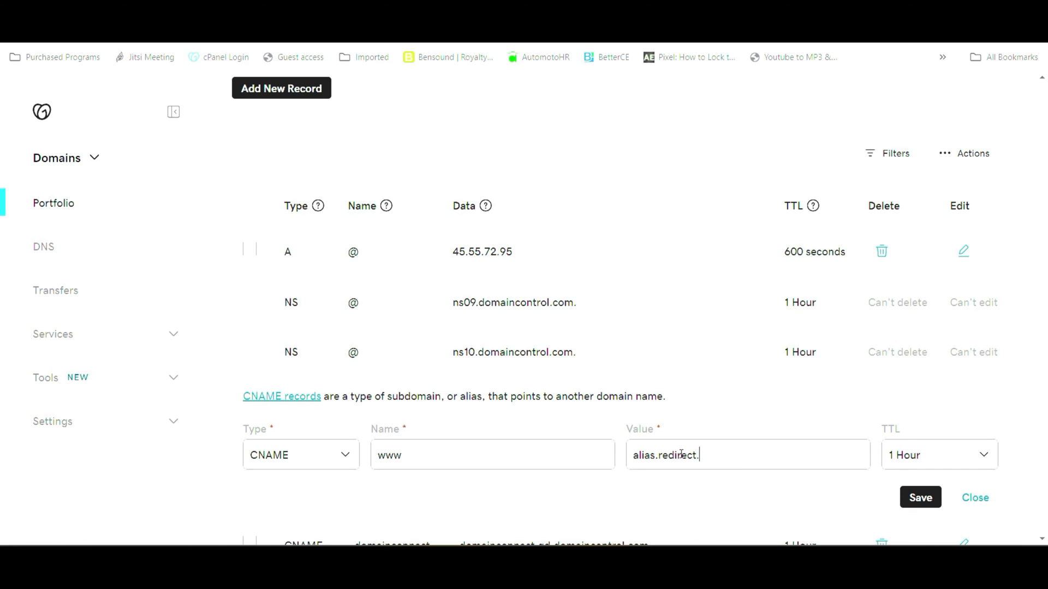
pyautogui.write('name')
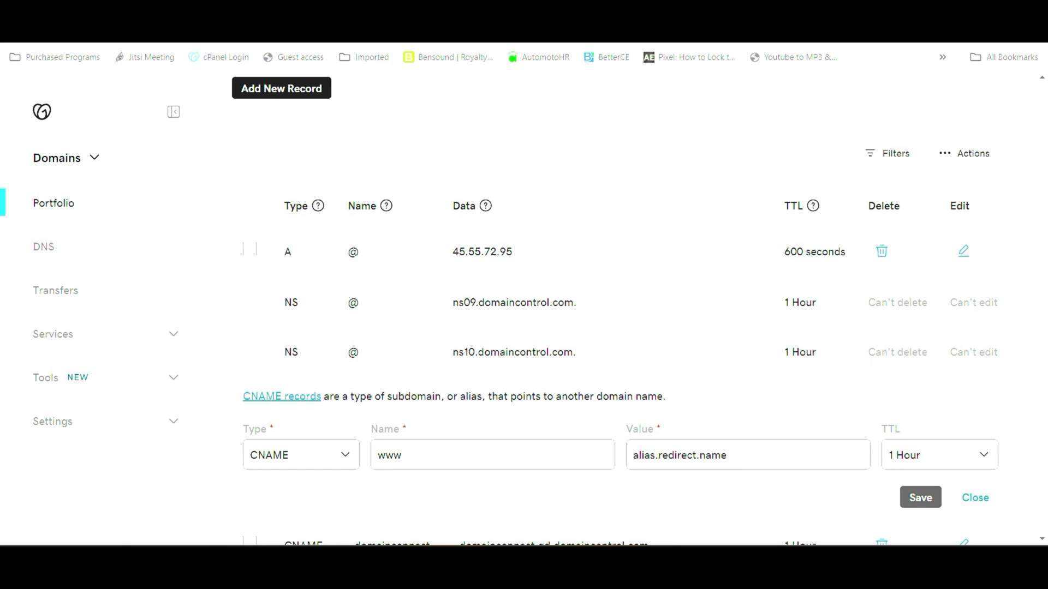
pyautogui.click(920, 497)
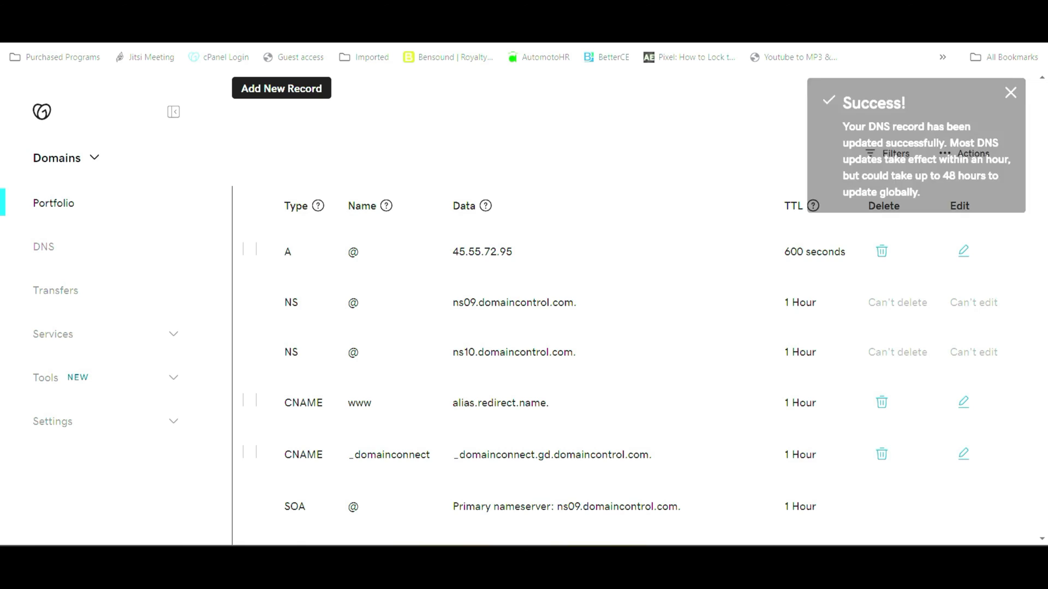
pyautogui.click(281, 87)
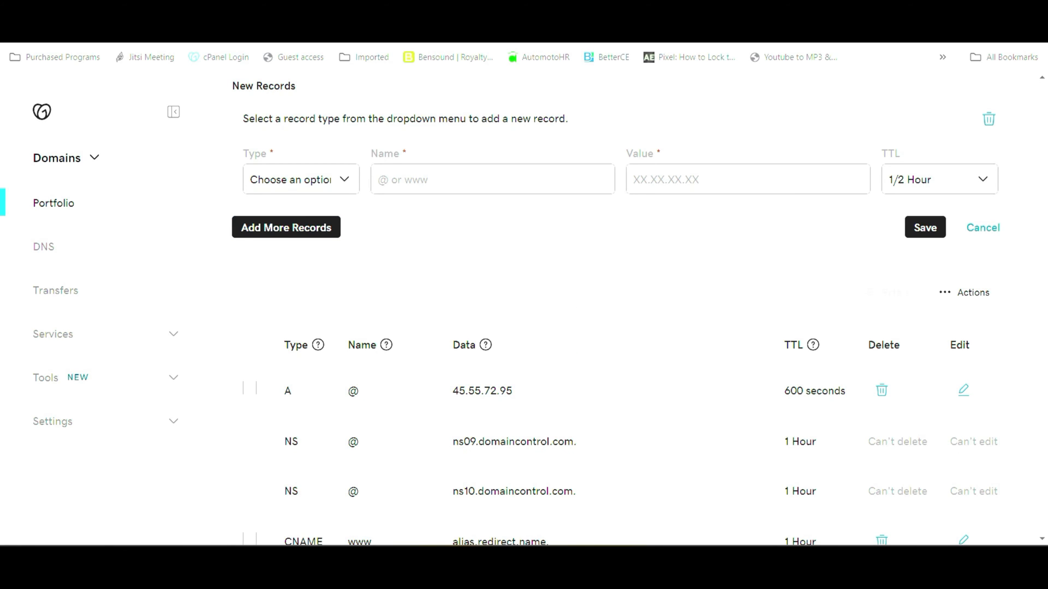
pyautogui.click(300, 179)
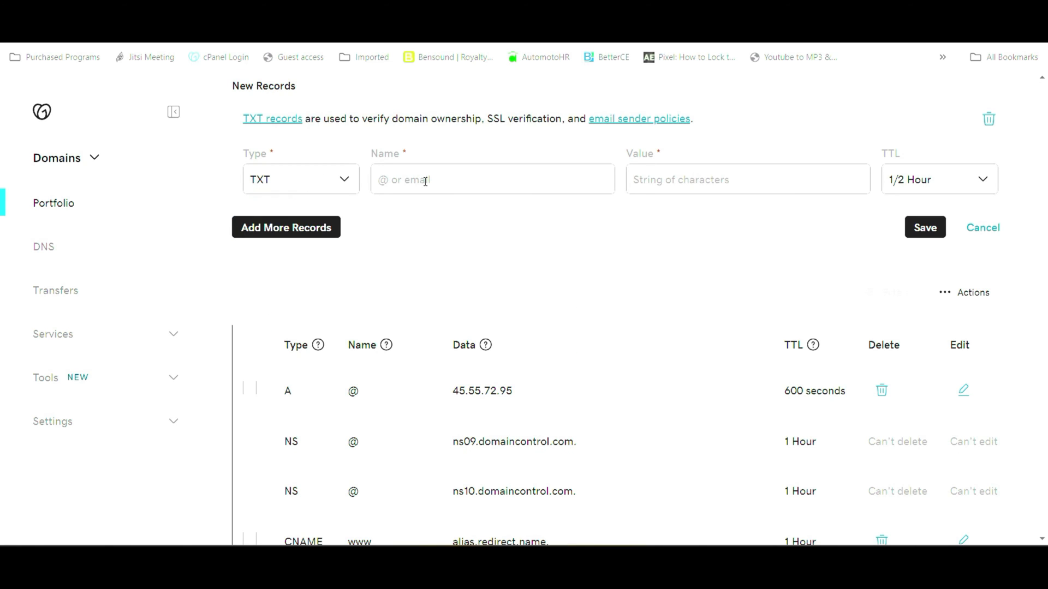
pyautogui.click(491, 179)
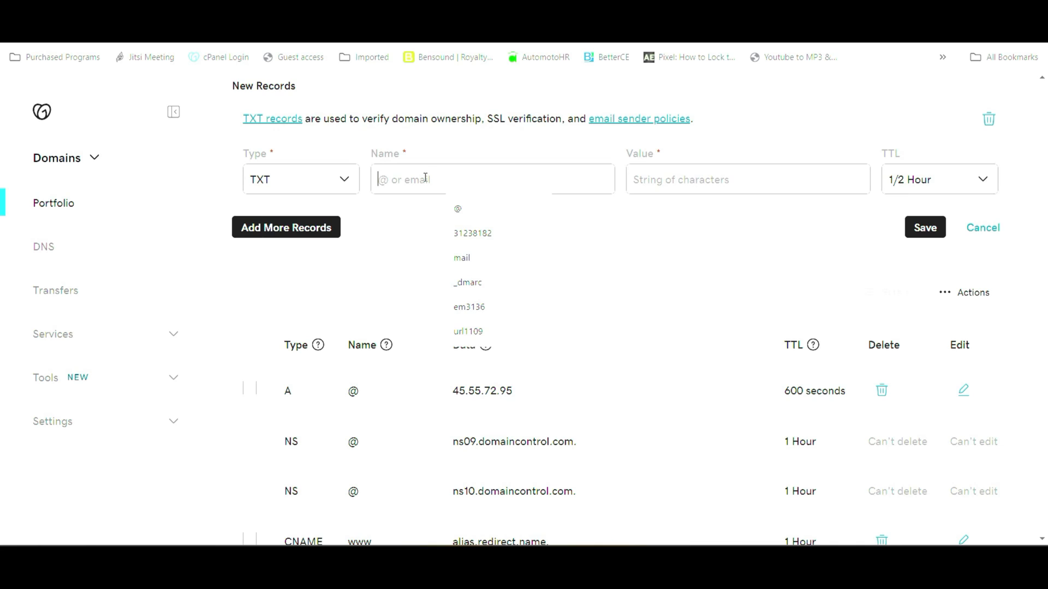
pyautogui.write('_redirect')
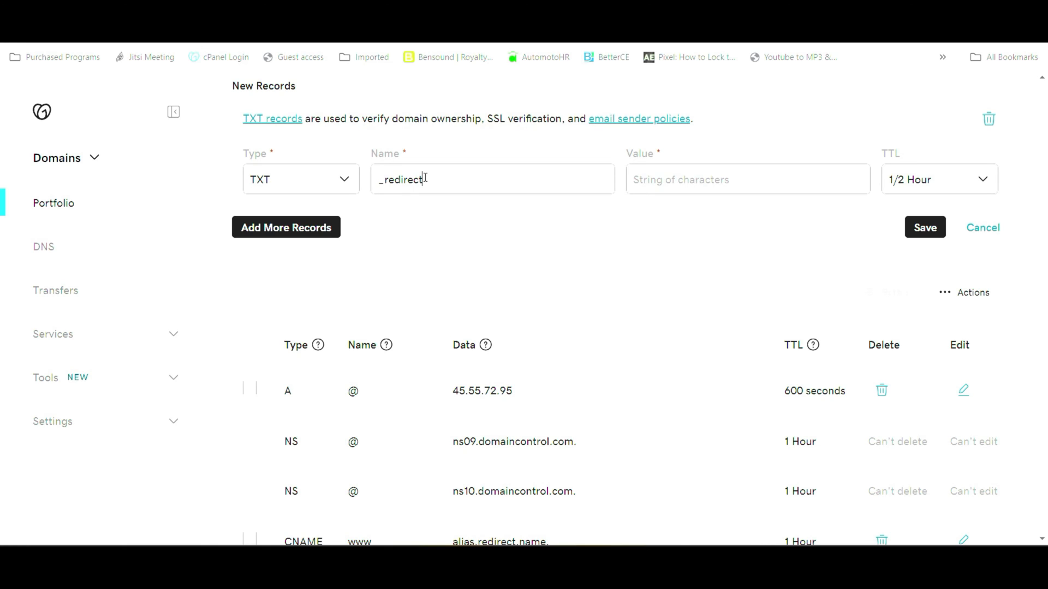
pyautogui.write('www')
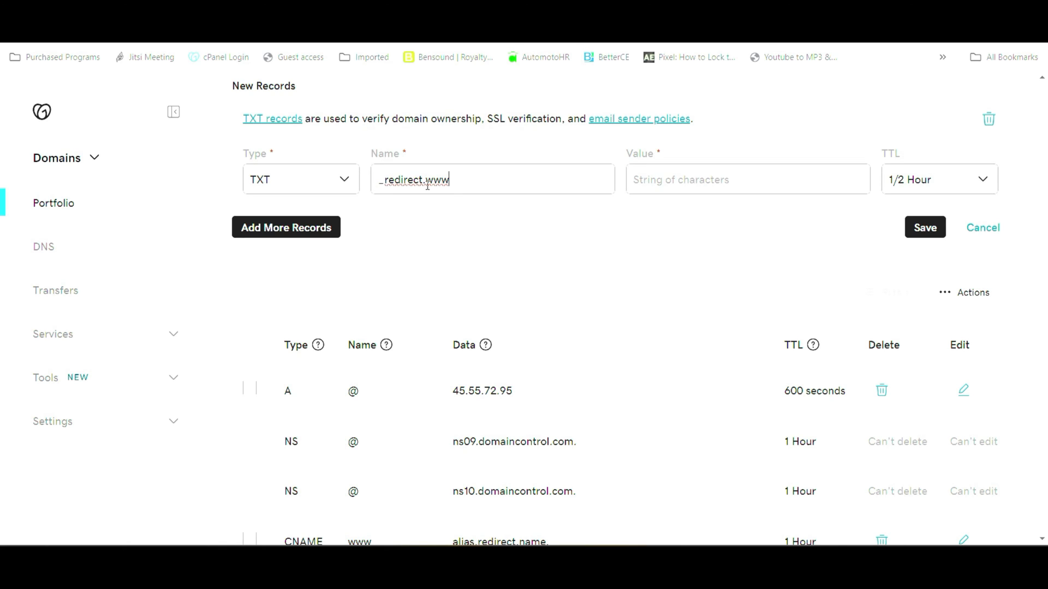
# - Enter 'redirects from /* to' as the _redirect.www record's value
pyautogui.click(748, 179)
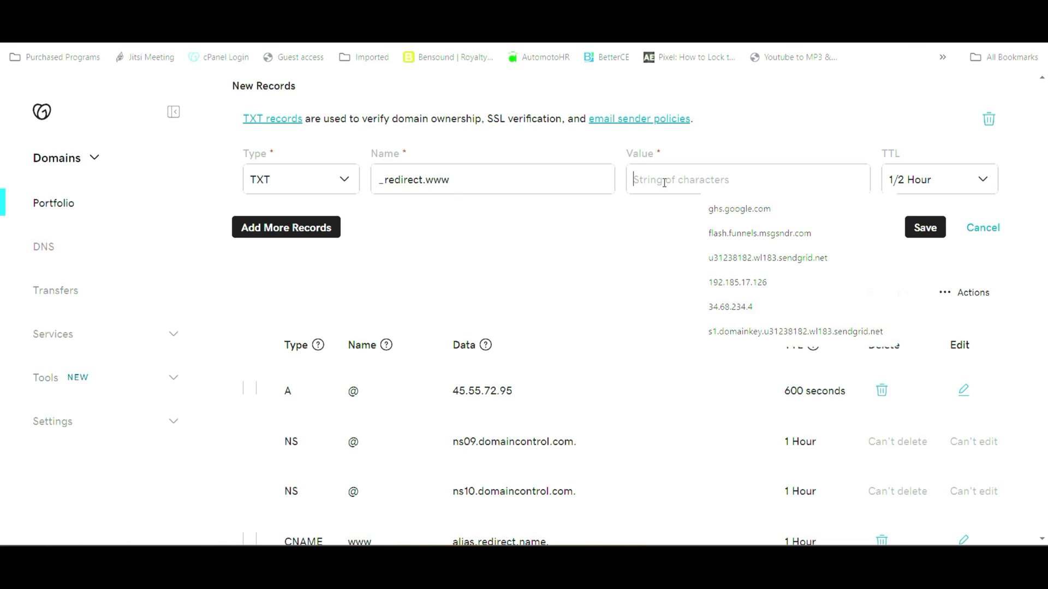
pyautogui.write('redirects')
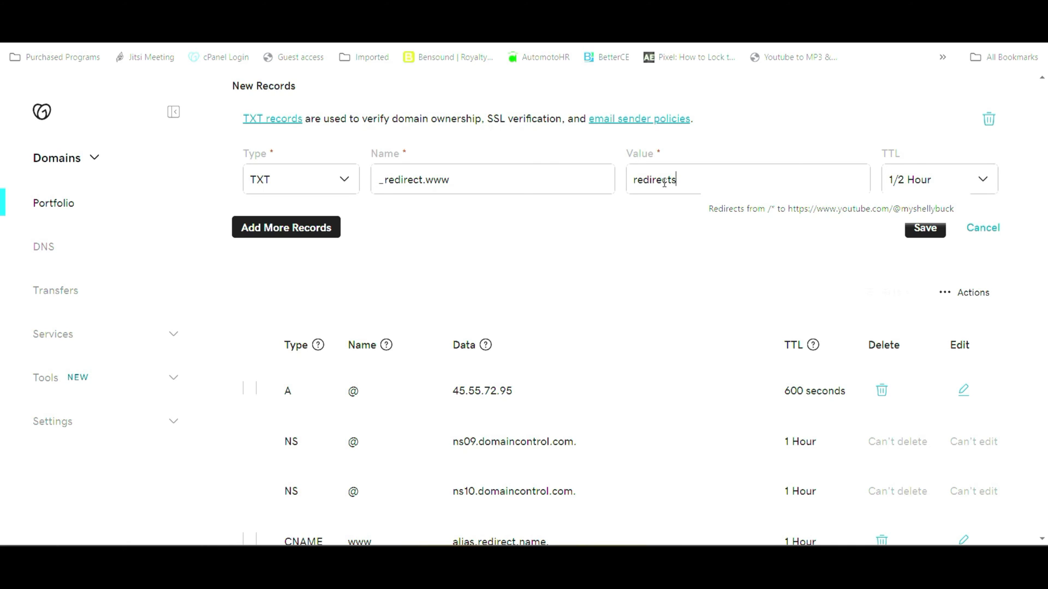
pyautogui.write('from')
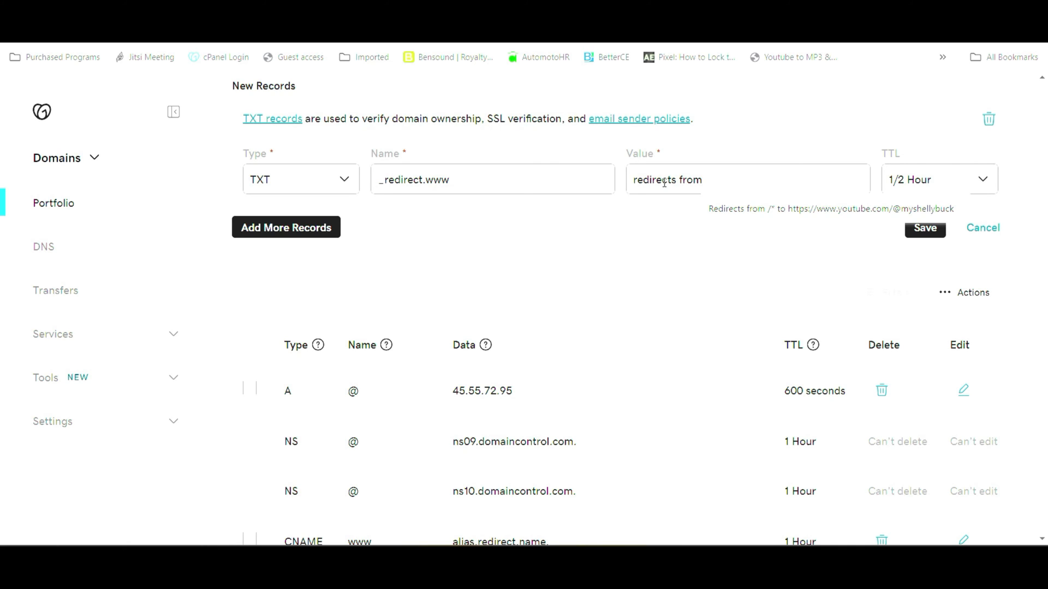
pyautogui.write('/')
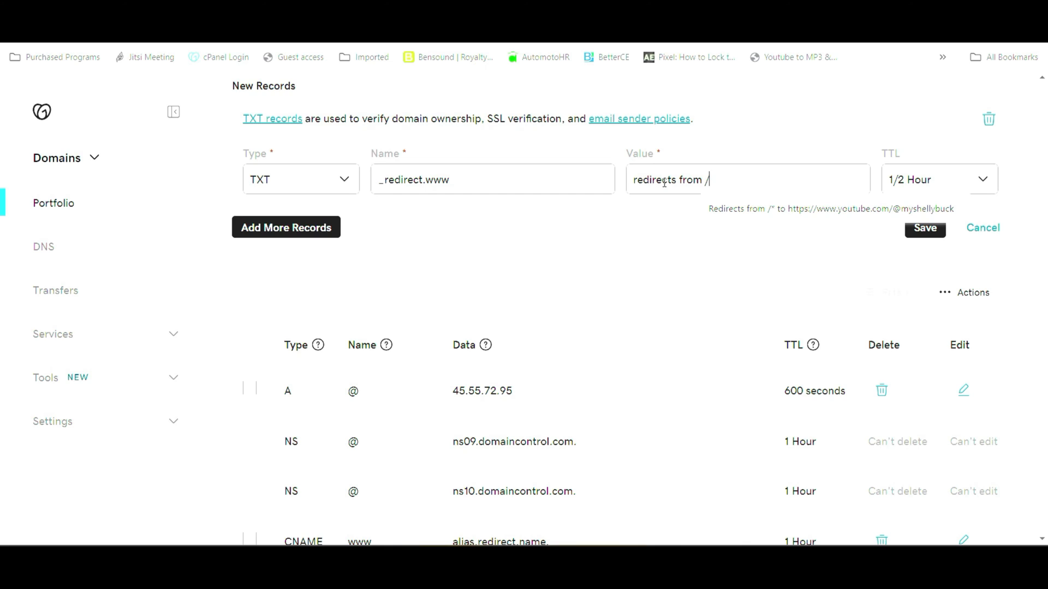
pyautogui.write('*')
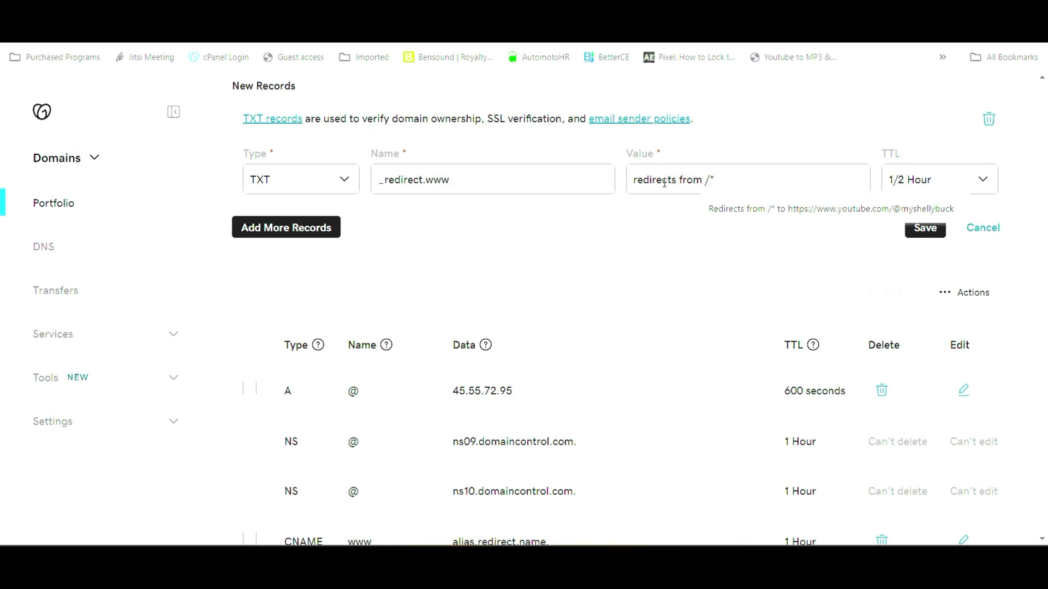
pyautogui.write('t')
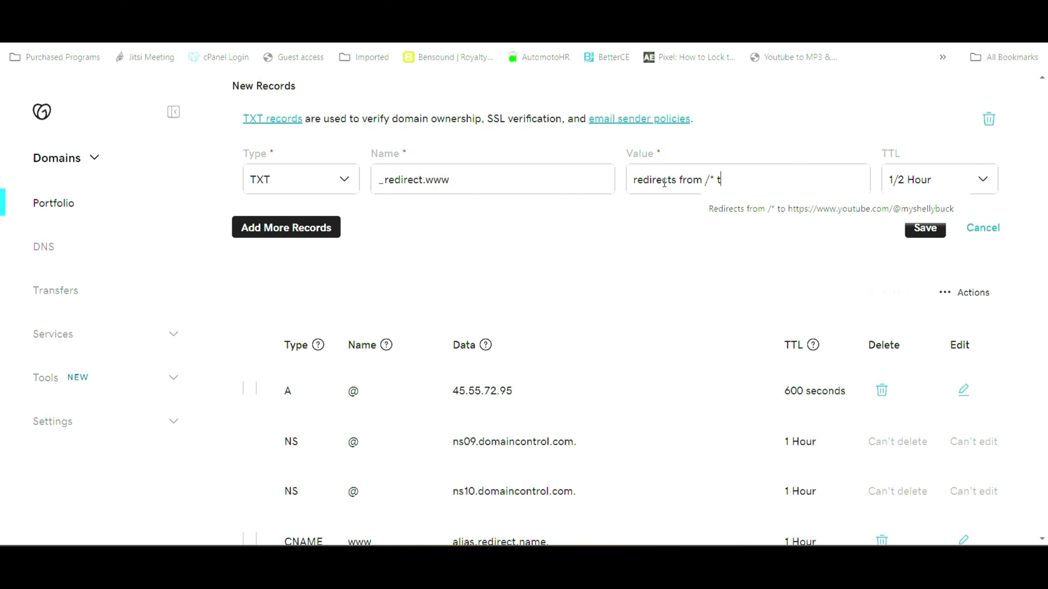
pyautogui.write('o')
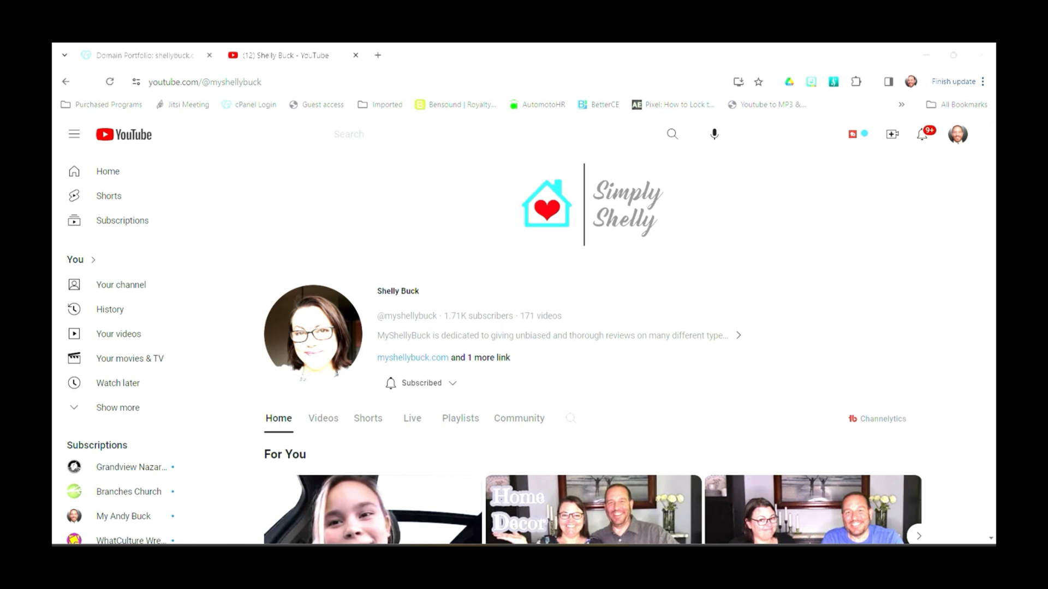
# - Select and copy the YouTube channel URL from the address bar
pyautogui.click(203, 82)
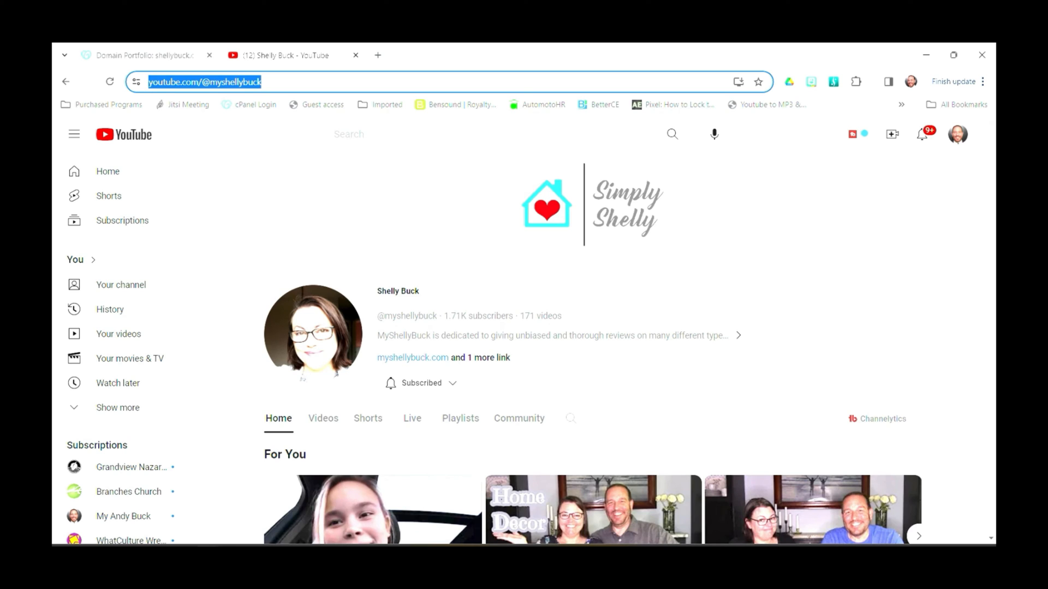
pyautogui.rightClick(204, 81)
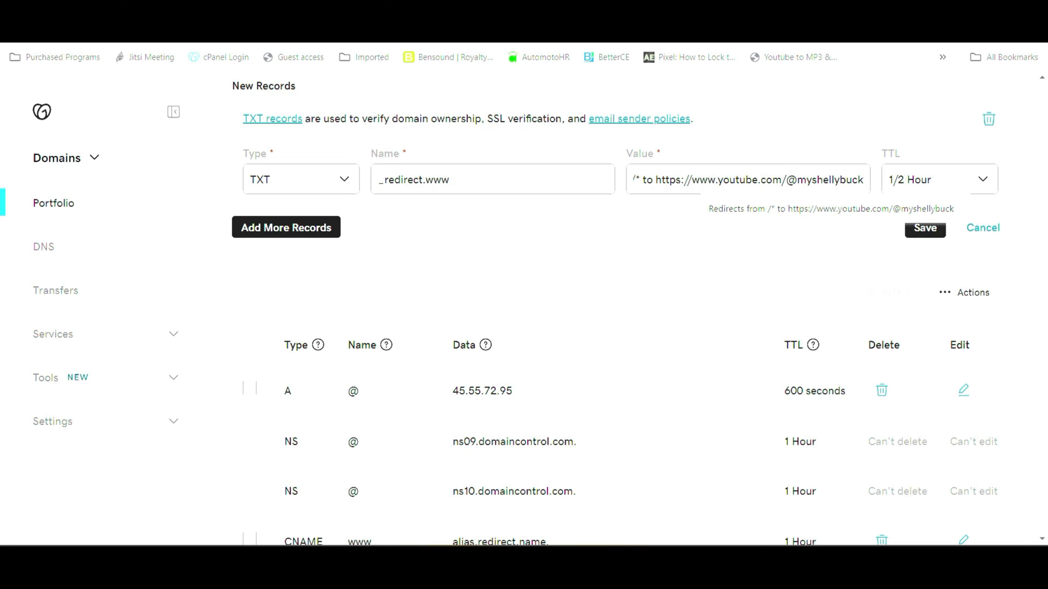
# - Save the _redirect.www TXT record and scroll down to check both TXT entries
pyautogui.click(925, 229)
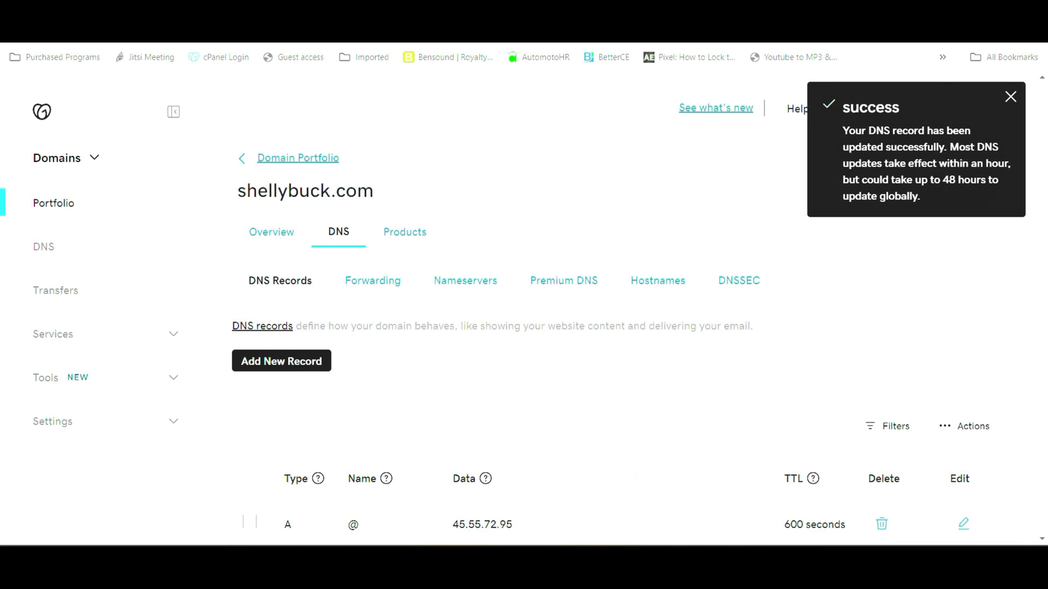
pyautogui.scroll(-3)
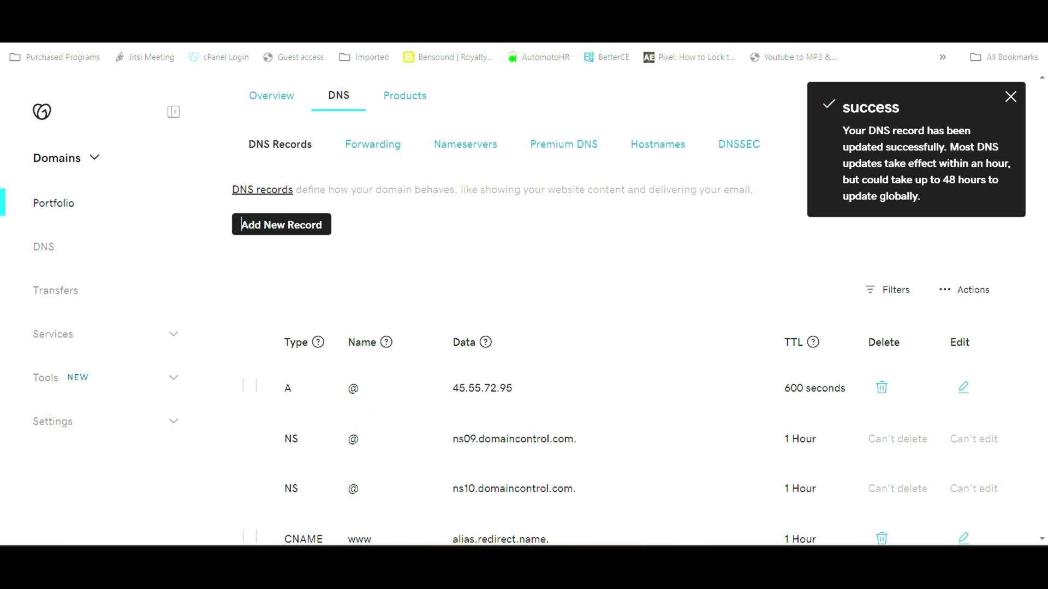
pyautogui.scroll(-3)
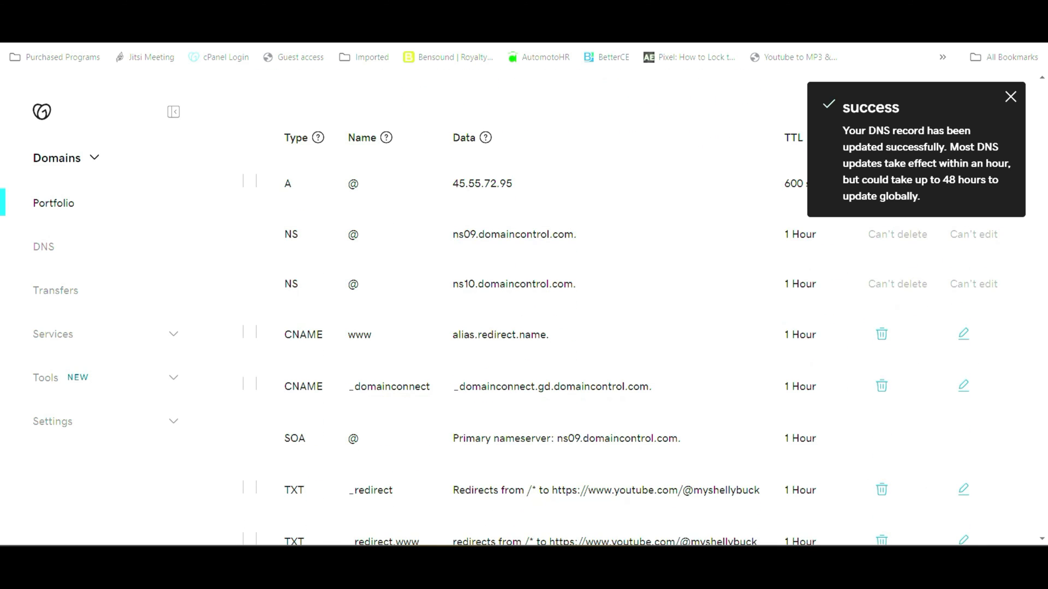